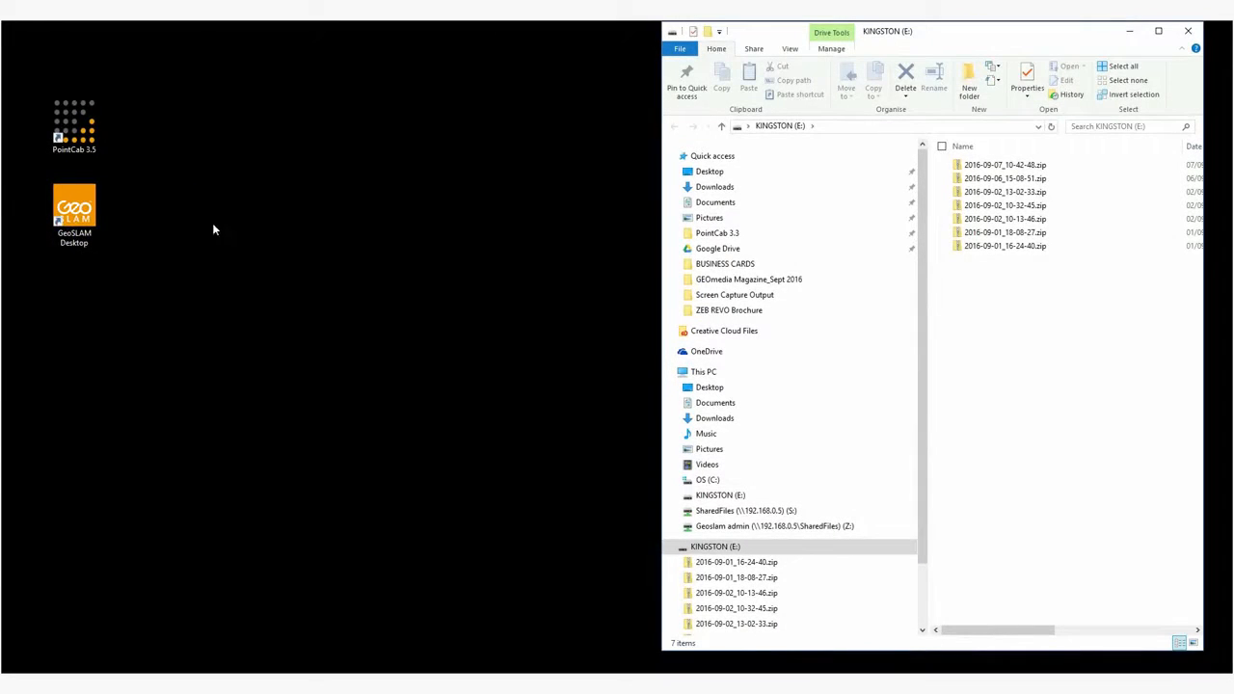
Step: Launch GeoSLAM Desktop, open the processed datasets list, and select the 2016-09-07_10-42-48 scan zip
click(72, 209)
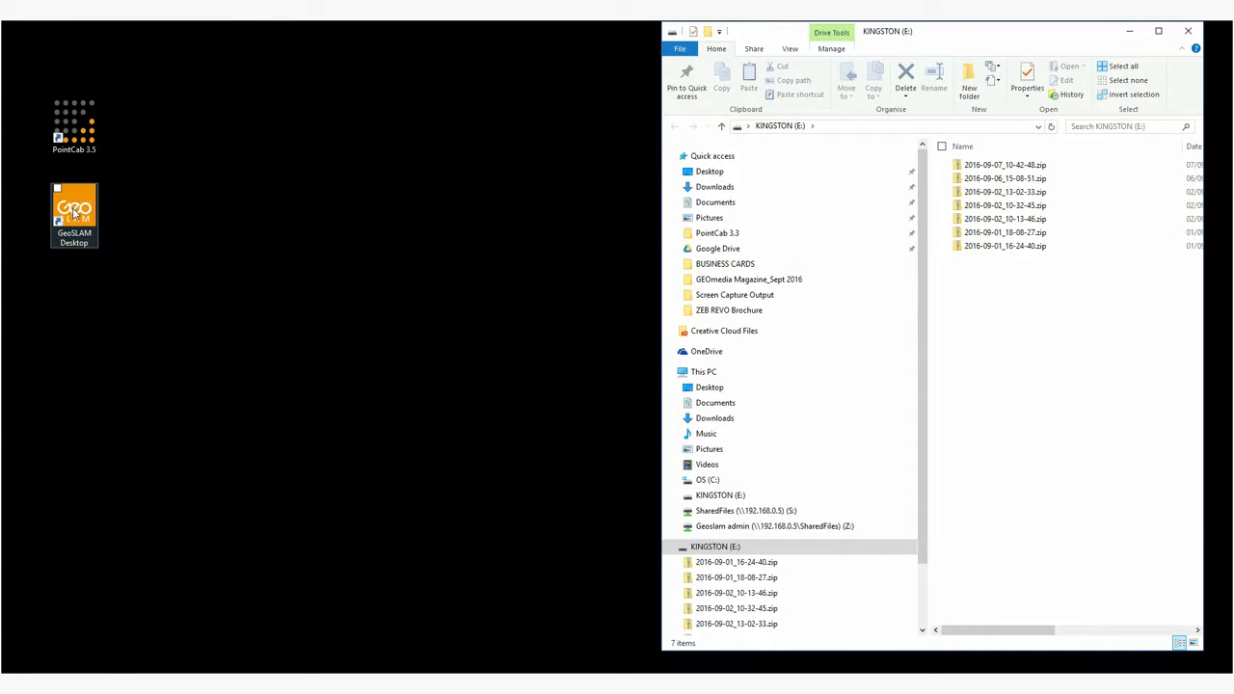
double_click(72, 207)
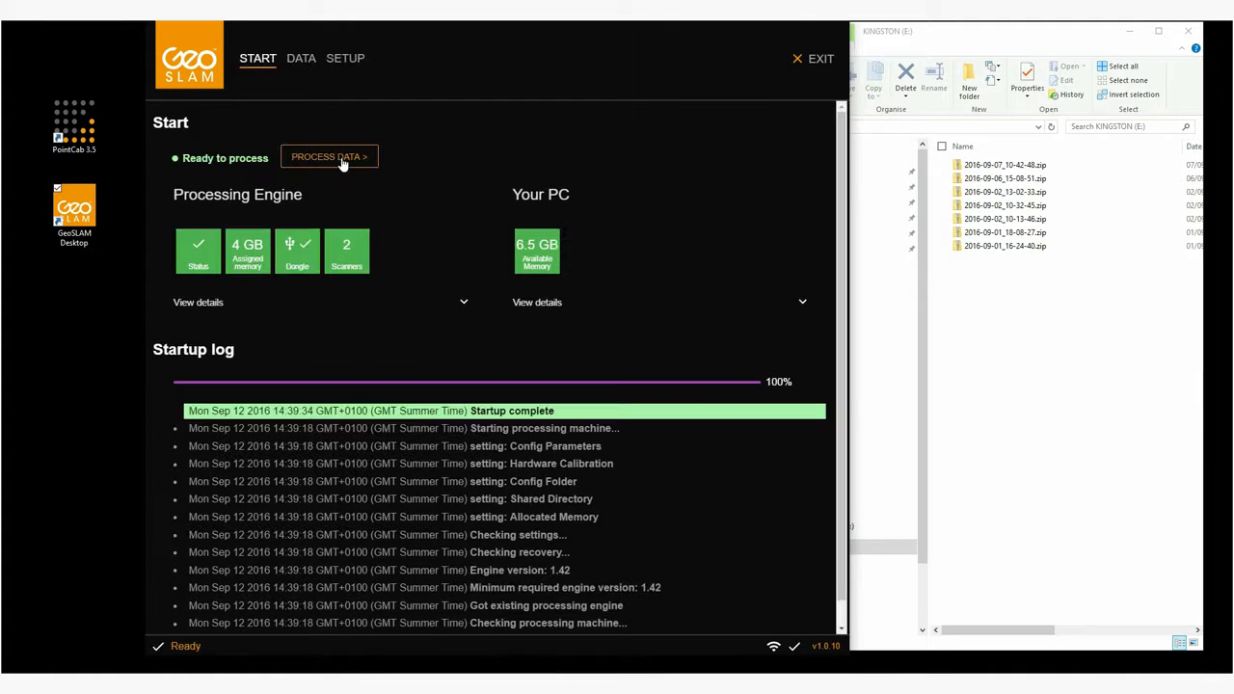
click(300, 57)
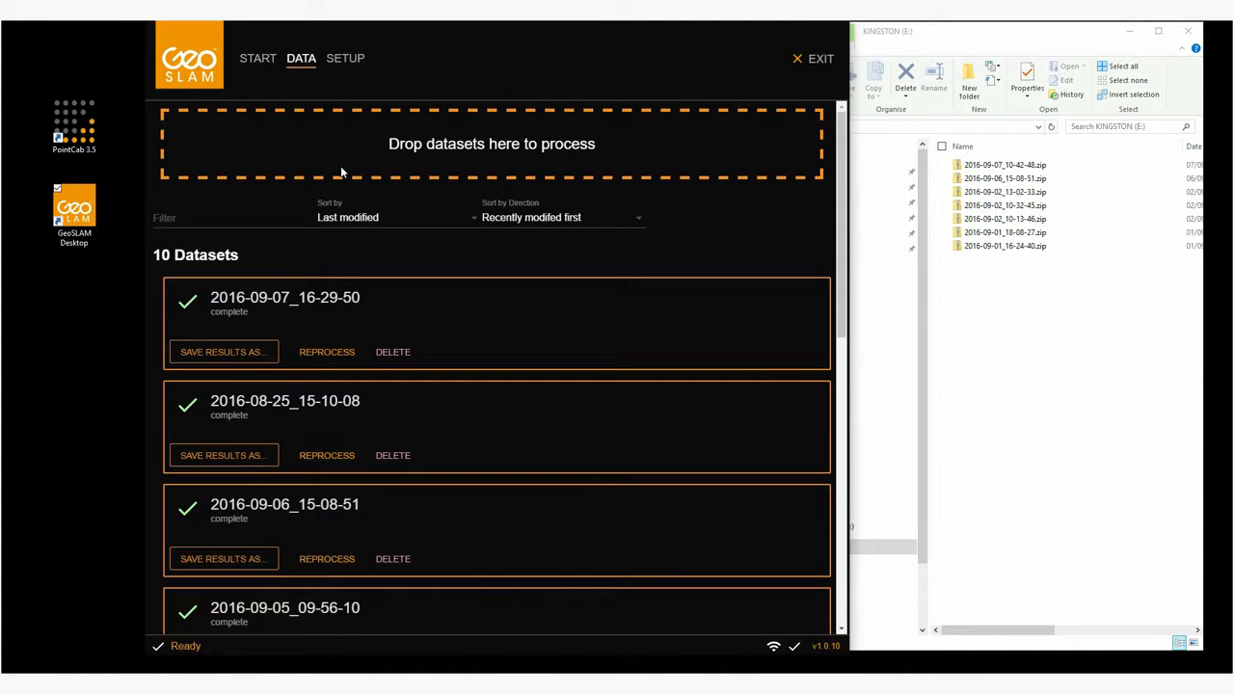
mouse_move(714, 239)
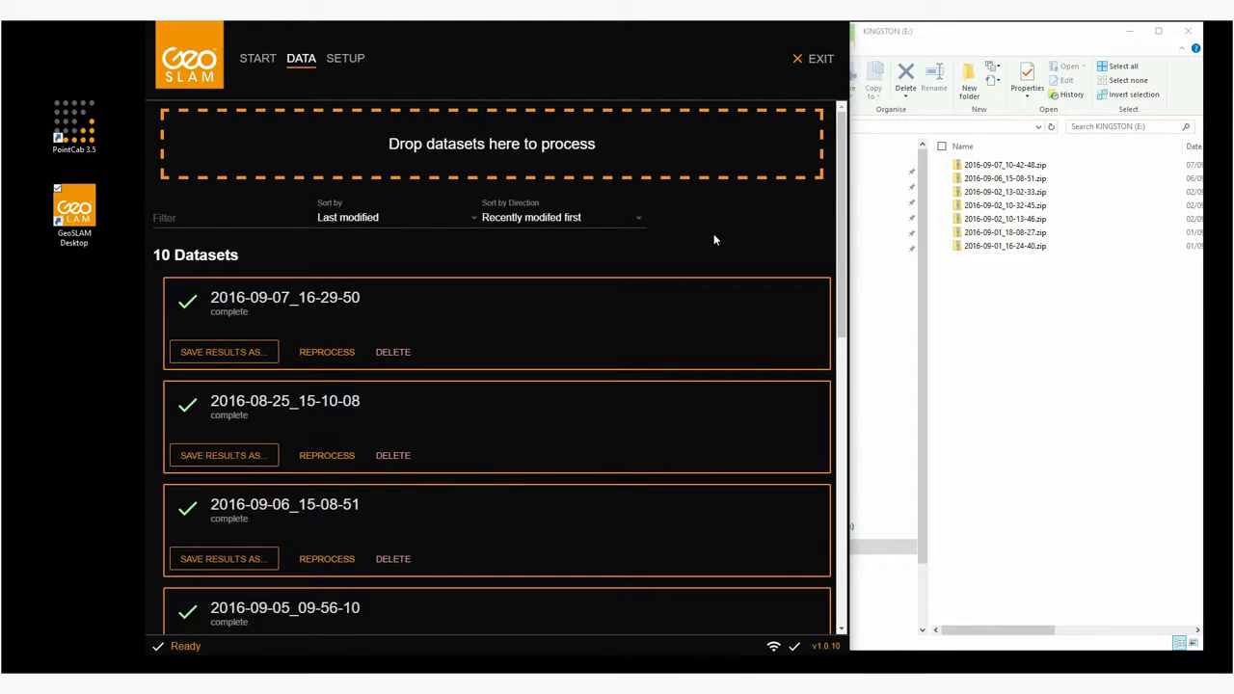
click(1004, 164)
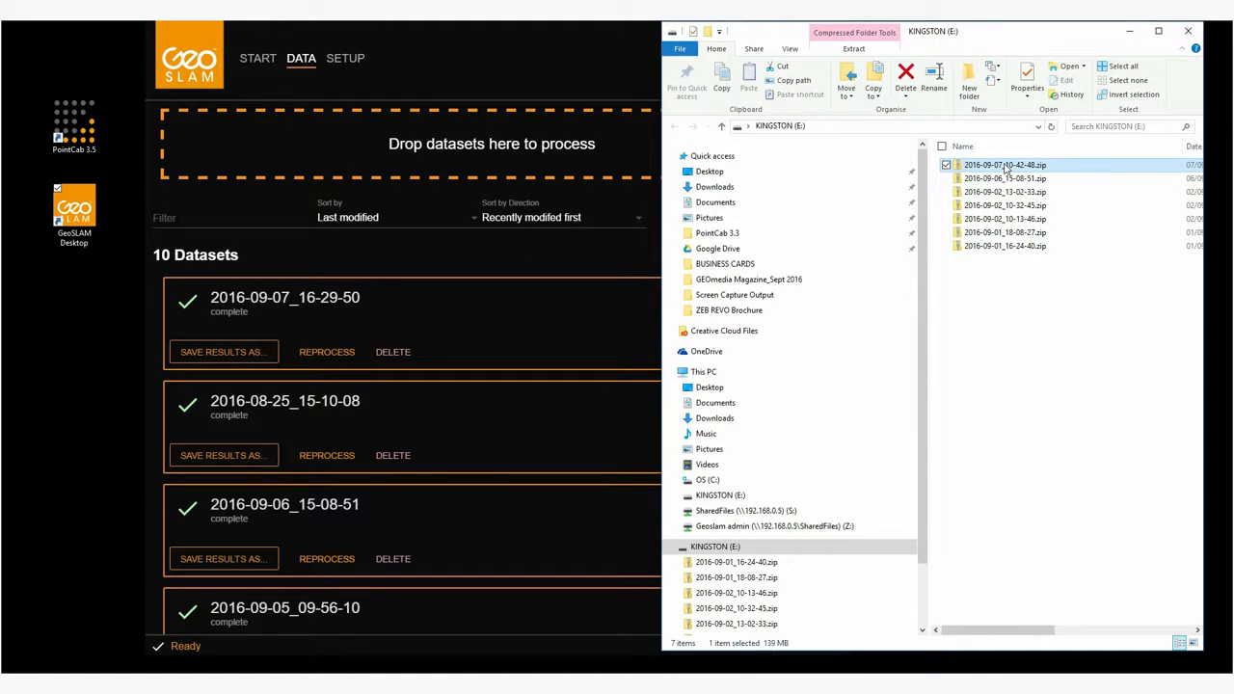